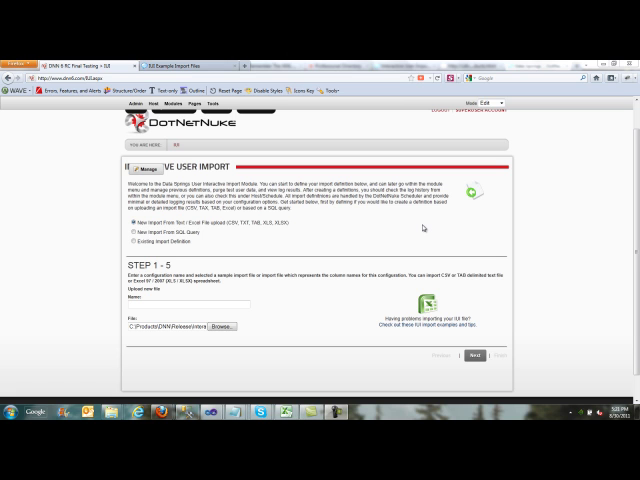
{"action": "mouse_move", "coordinate": [490, 260]}
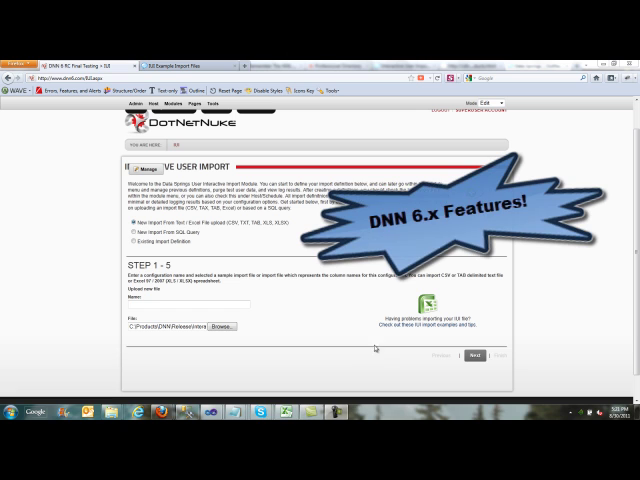
{"action": "mouse_move", "coordinate": [384, 352]}
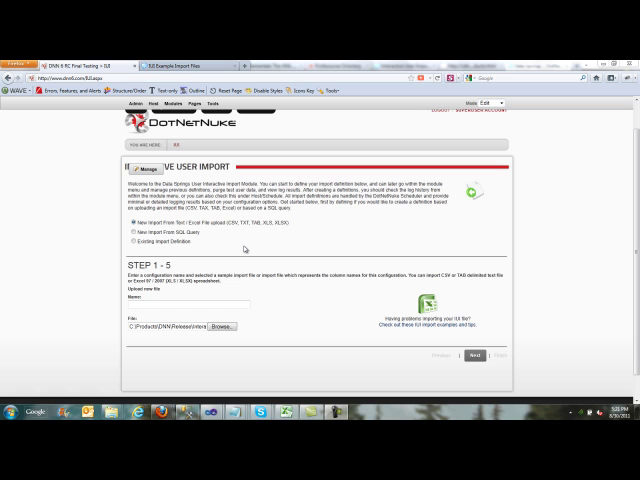
{"action": "mouse_move", "coordinate": [244, 250]}
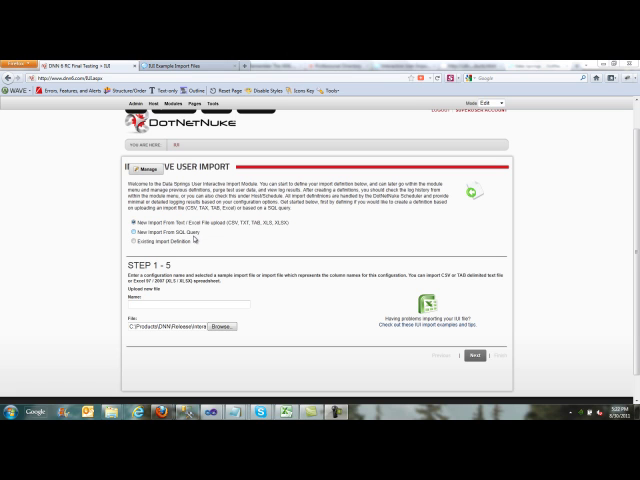
Delete the SQL Import definition from Manage Import Definitions, leaving User Import File One and Taable
{"action": "left_click", "coordinate": [136, 240]}
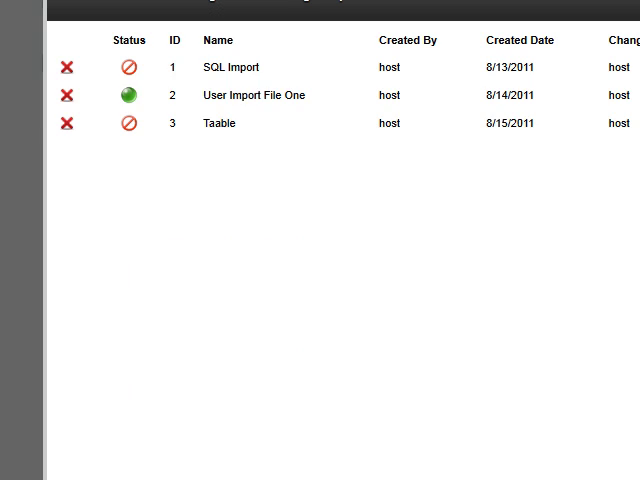
{"action": "left_click", "coordinate": [64, 68]}
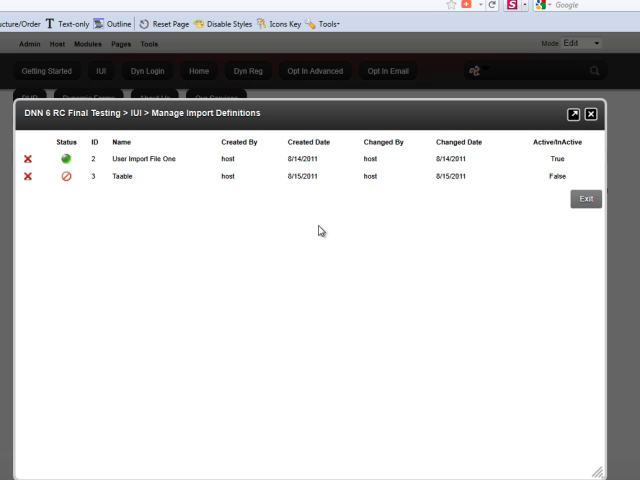
Name the new definition 'Test Demonstrations' and choose the sample import file for upload
{"action": "left_click", "coordinate": [584, 198]}
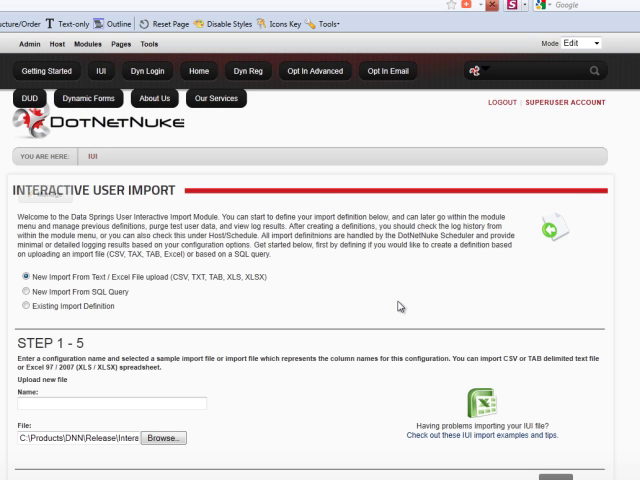
{"action": "scroll", "scroll_direction": "down", "scroll_amount": 3}
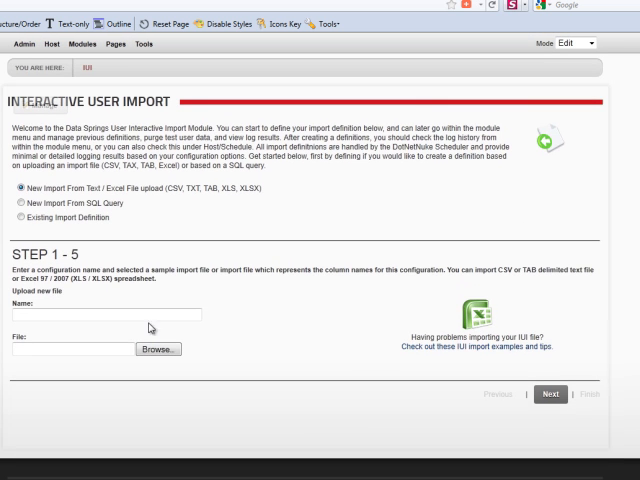
{"action": "type", "text": "D"}
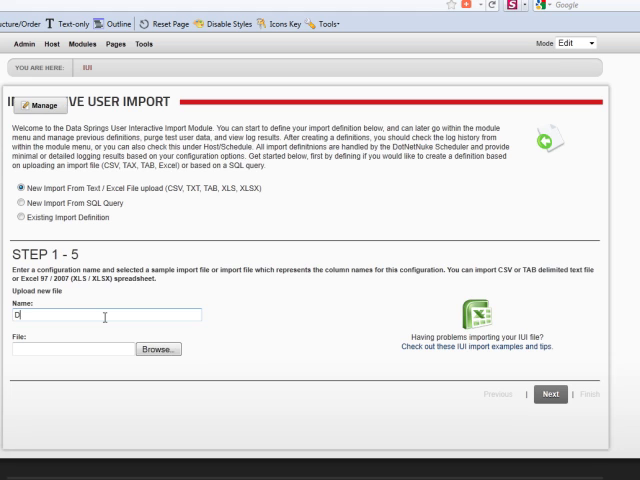
{"action": "type", "text": "Test Demonstrations"}
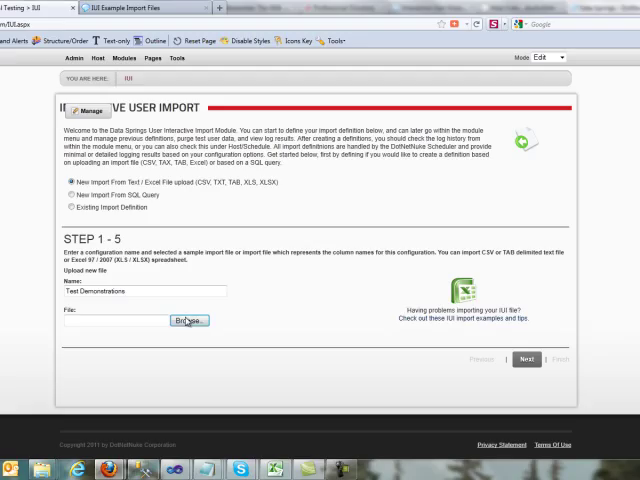
{"action": "left_click", "coordinate": [188, 320]}
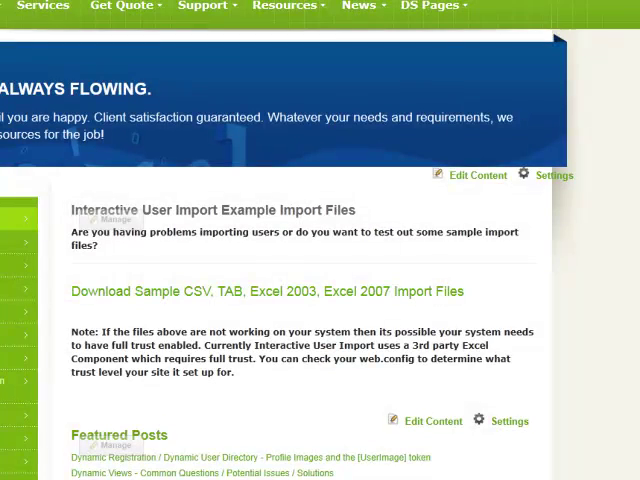
{"action": "scroll", "scroll_direction": "down", "scroll_amount": 3}
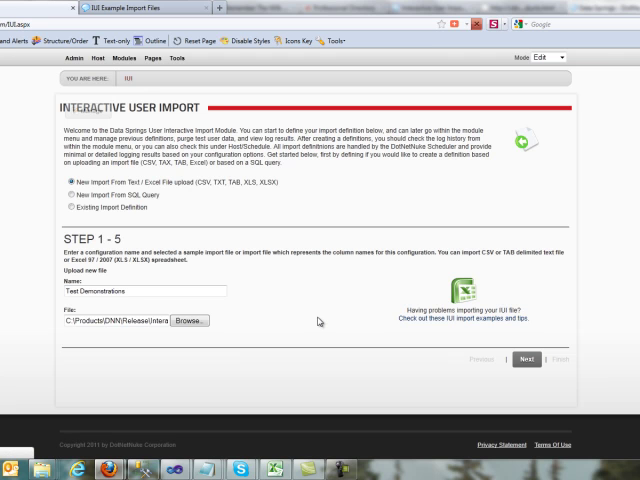
Map UserName2 and Password2 to Username and Password, and include the FirstName2 column
{"action": "left_click", "coordinate": [524, 360]}
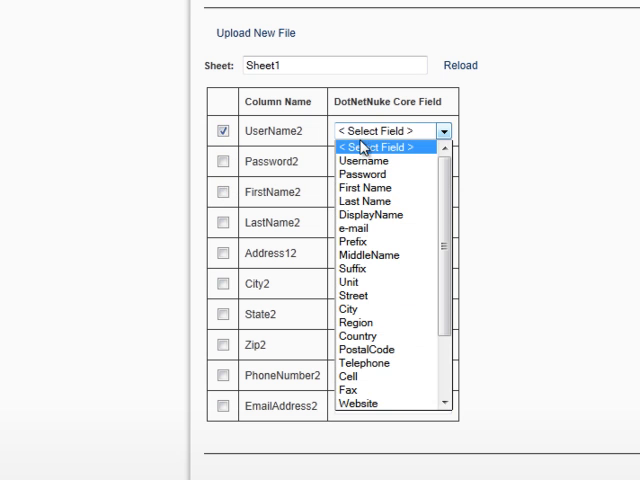
{"action": "left_click", "coordinate": [362, 160]}
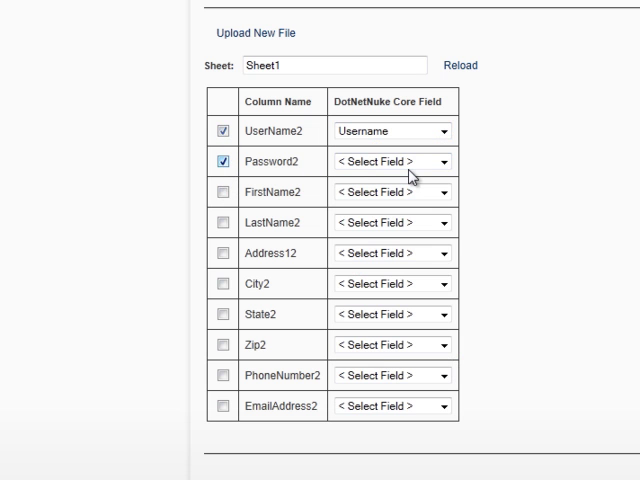
{"action": "left_click", "coordinate": [390, 160]}
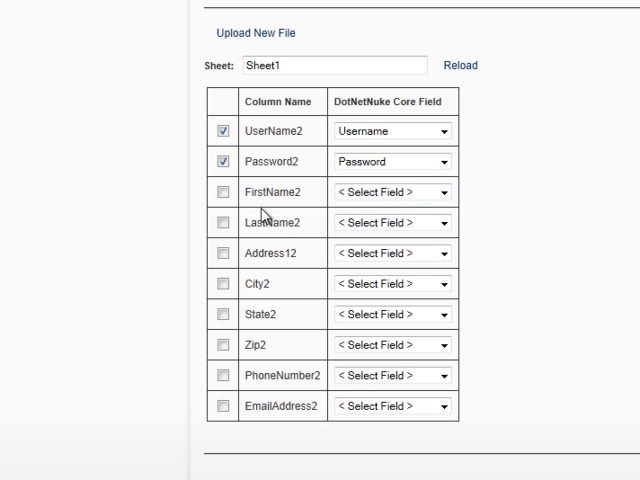
{"action": "left_click", "coordinate": [220, 192]}
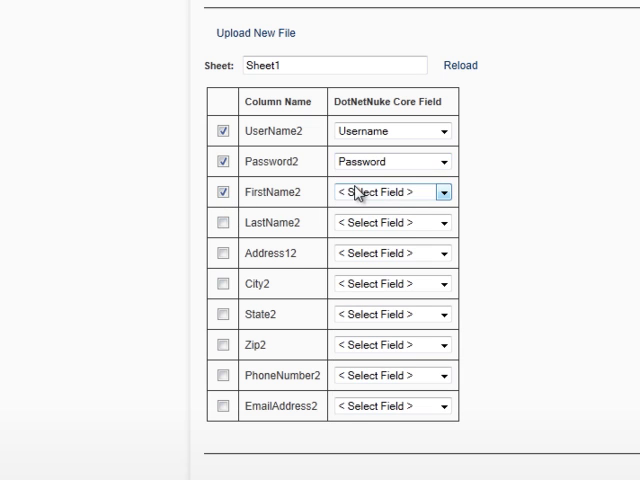
Map FirstName2 and LastName2 to First Name and Last Name, and include EmailAddress2
{"action": "left_click", "coordinate": [444, 192]}
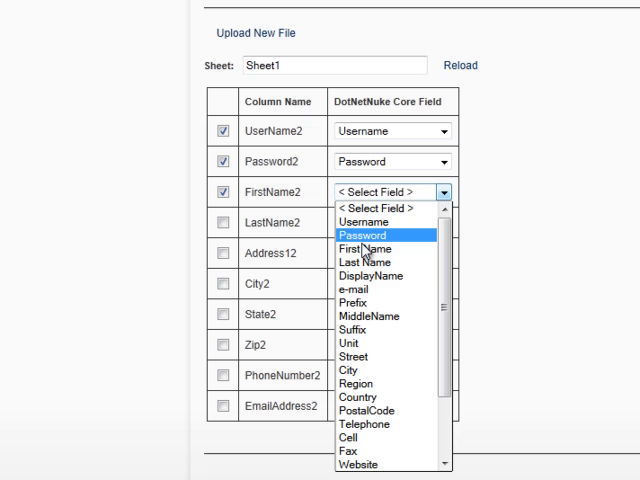
{"action": "left_click", "coordinate": [366, 248]}
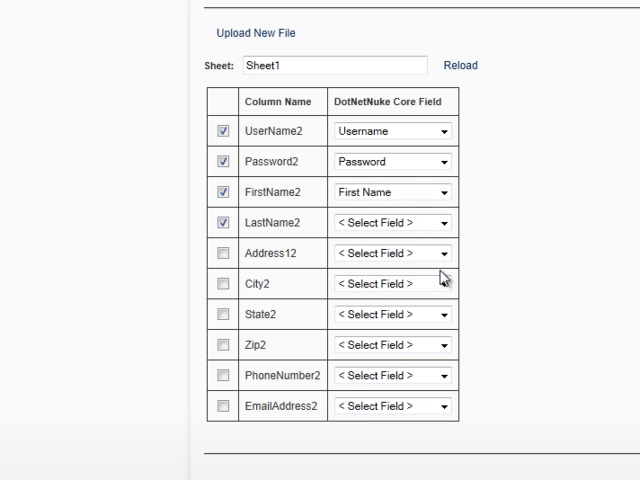
{"action": "left_click", "coordinate": [392, 224]}
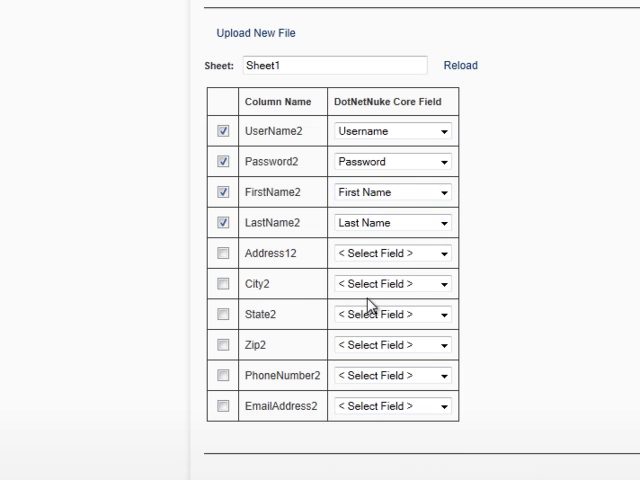
{"action": "mouse_move", "coordinate": [224, 278]}
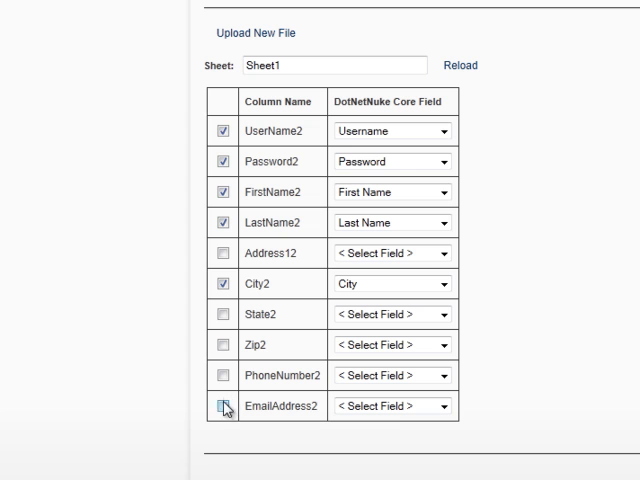
{"action": "left_click", "coordinate": [220, 406]}
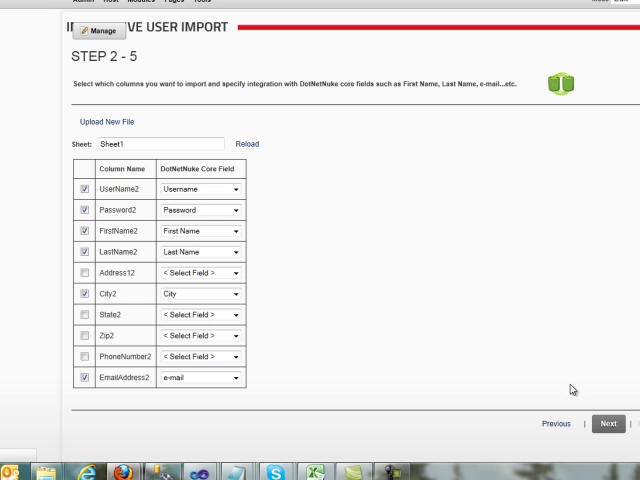
{"action": "mouse_move", "coordinate": [504, 288]}
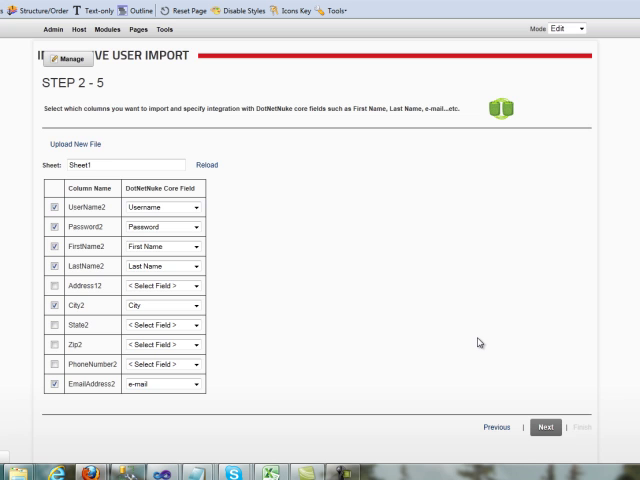
In Step 3, set the event's When condition to 'Initial and Import Updates'
{"action": "left_click", "coordinate": [544, 428]}
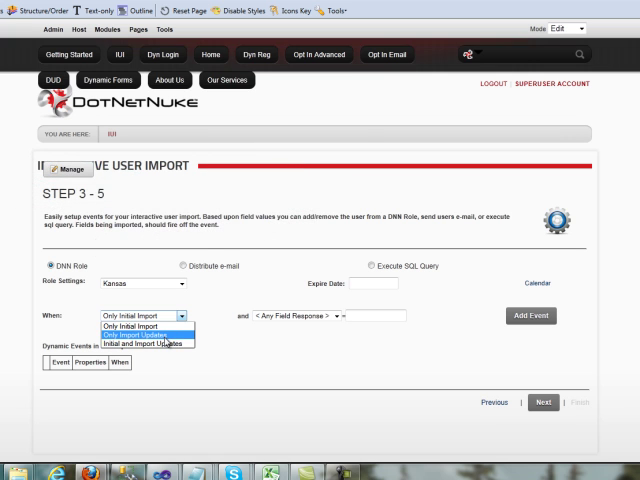
{"action": "left_click", "coordinate": [144, 344]}
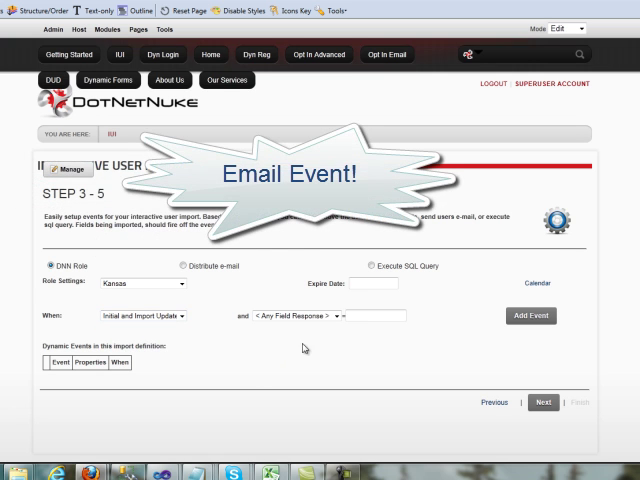
{"action": "left_click", "coordinate": [376, 316]}
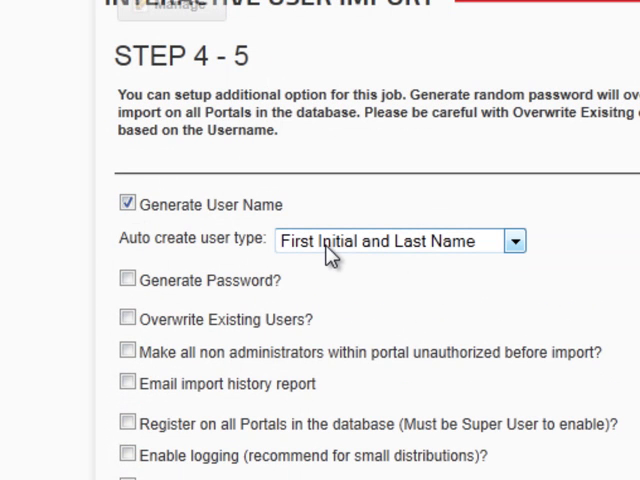
Build usernames from first name and last initial and generate passwords with prefix dataspring, suffix length 4
{"action": "left_click", "coordinate": [512, 240]}
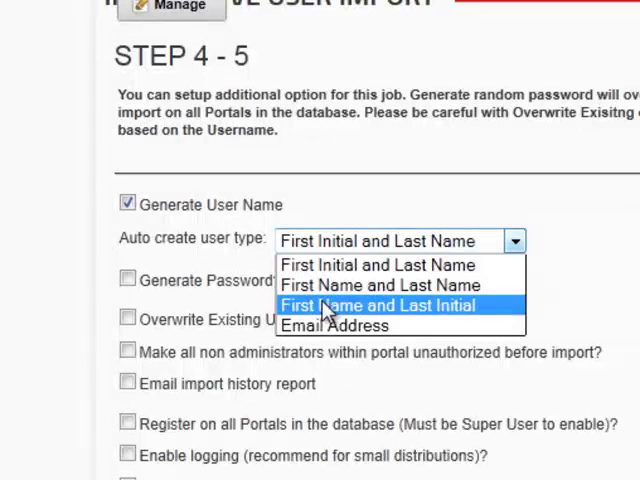
{"action": "left_click", "coordinate": [398, 304]}
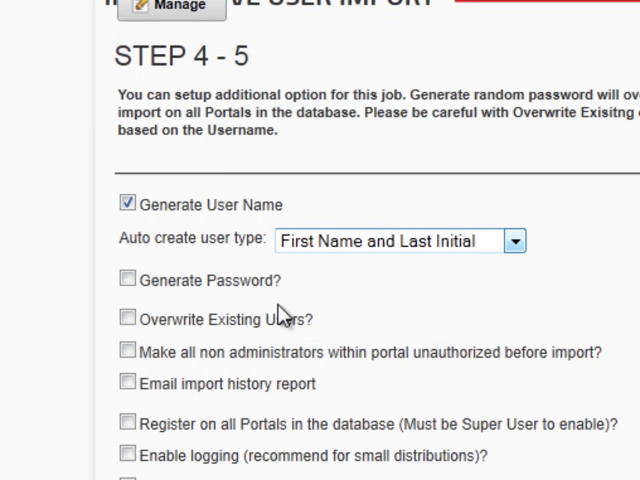
{"action": "left_click", "coordinate": [128, 280]}
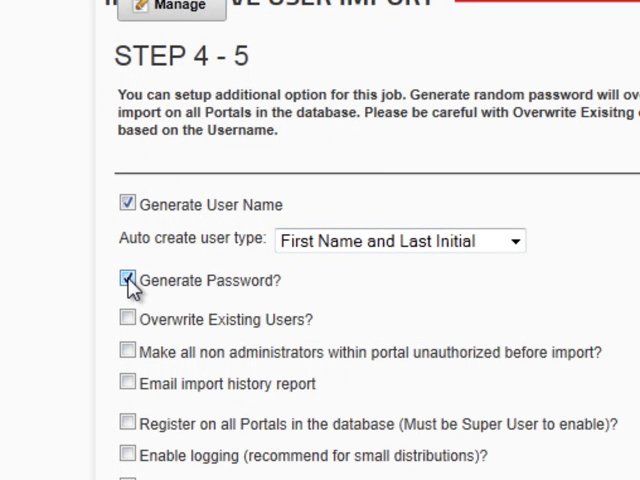
{"action": "left_click", "coordinate": [128, 280]}
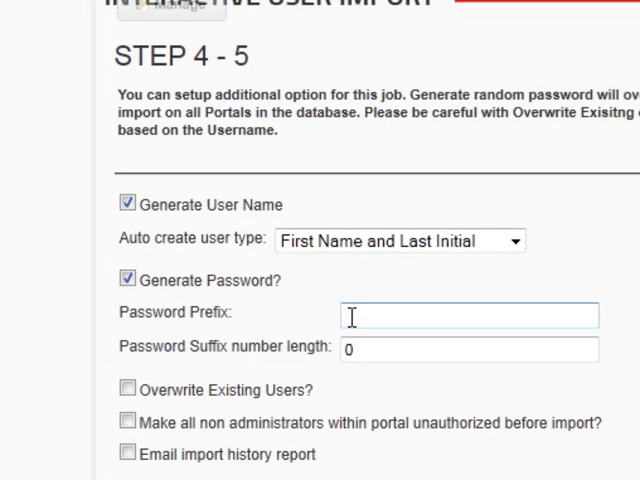
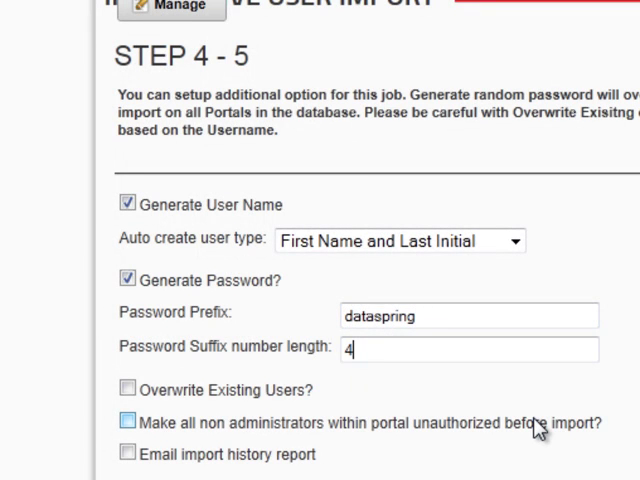
Overwrite existing users matched by Username and update their credential fields
{"action": "scroll", "scroll_direction": "down", "scroll_amount": 3}
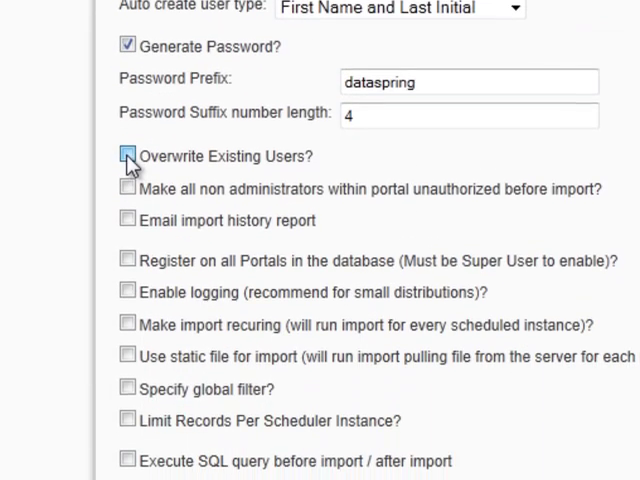
{"action": "left_click", "coordinate": [128, 156]}
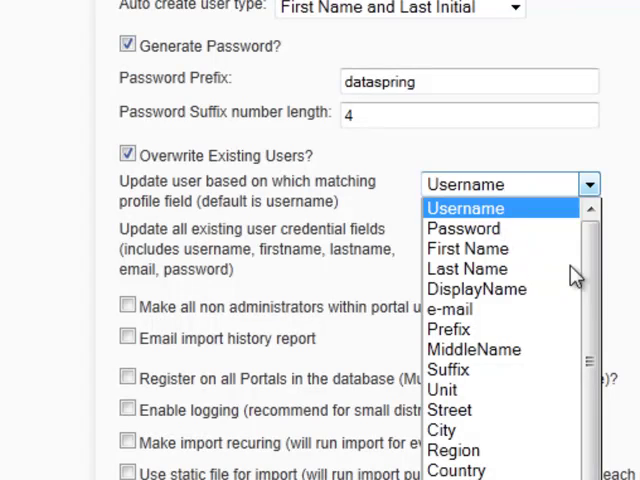
{"action": "left_click", "coordinate": [466, 208]}
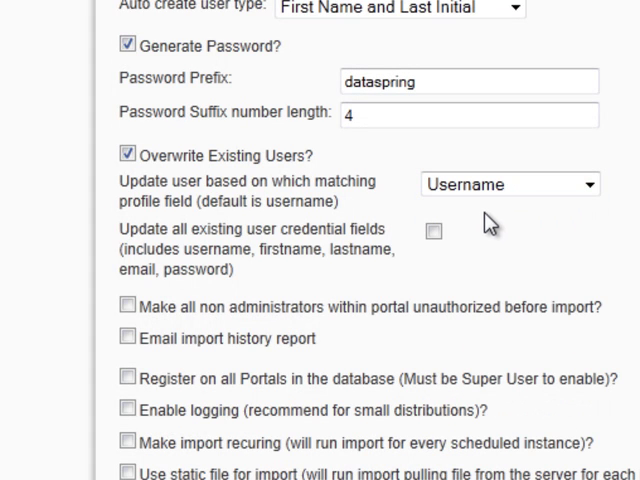
{"action": "left_click", "coordinate": [432, 230]}
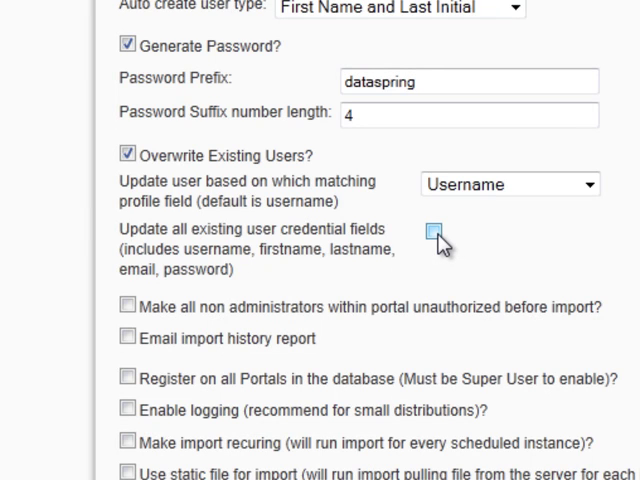
{"action": "left_click", "coordinate": [436, 236]}
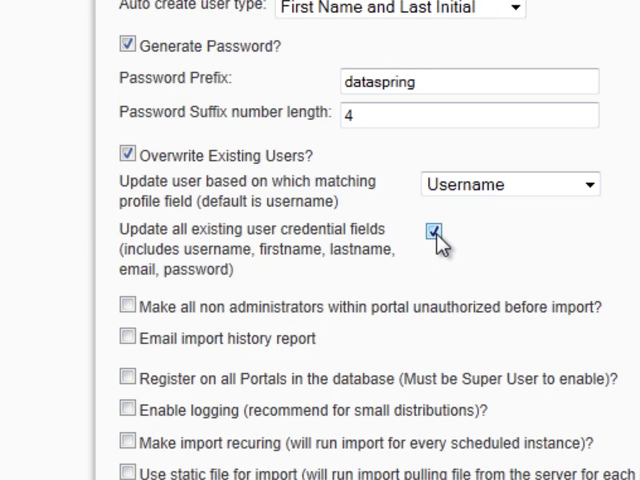
{"action": "scroll", "scroll_direction": "down", "scroll_amount": 3}
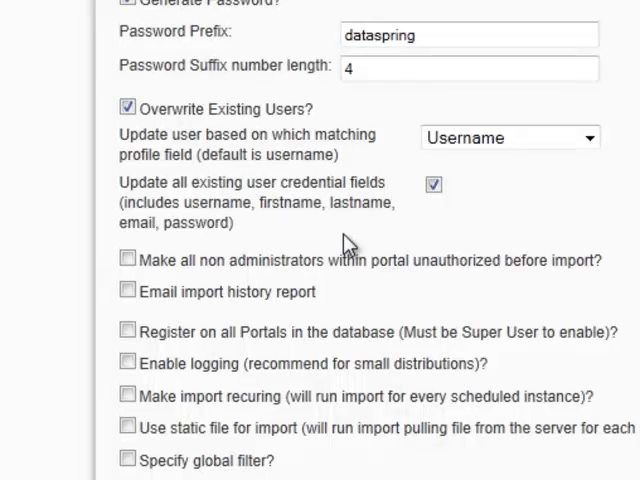
{"action": "scroll", "scroll_direction": "down", "scroll_amount": 3}
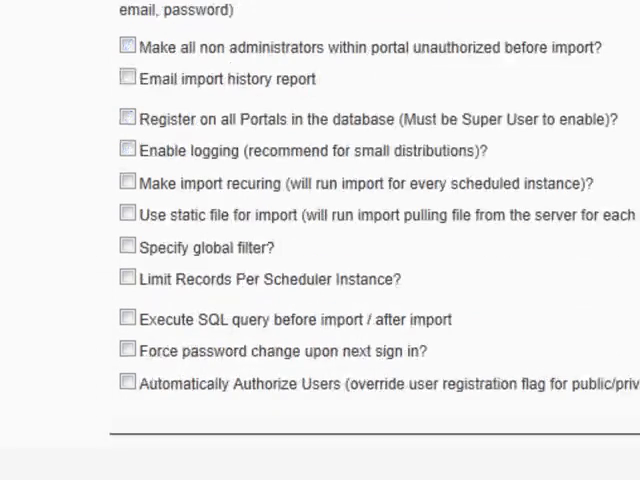
{"action": "left_click", "coordinate": [128, 78]}
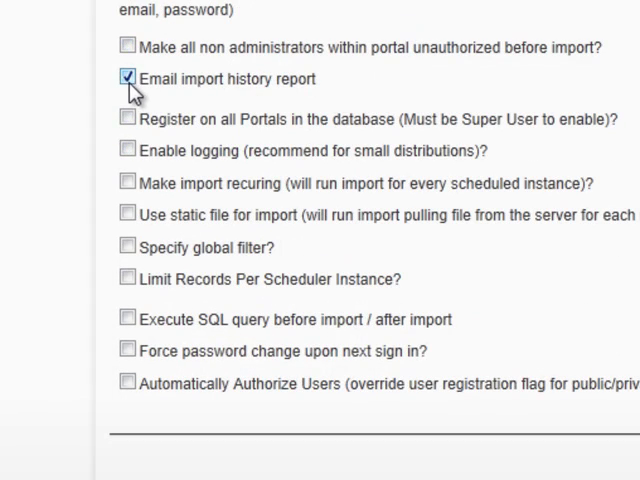
{"action": "left_click", "coordinate": [128, 78]}
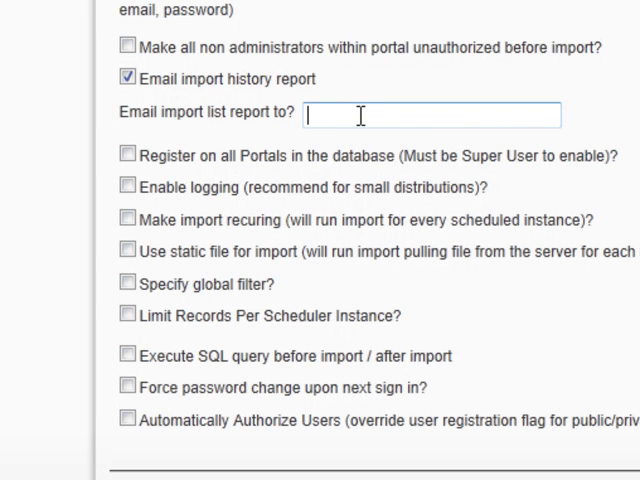
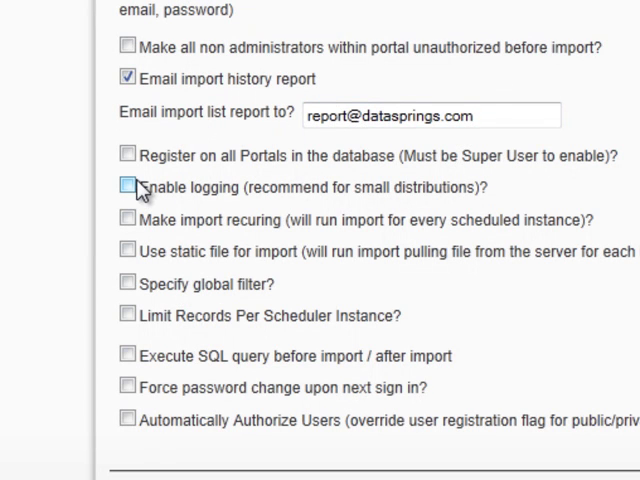
Enable logging and try the global filter on City, then leave the filter switched off
{"action": "left_click", "coordinate": [128, 186]}
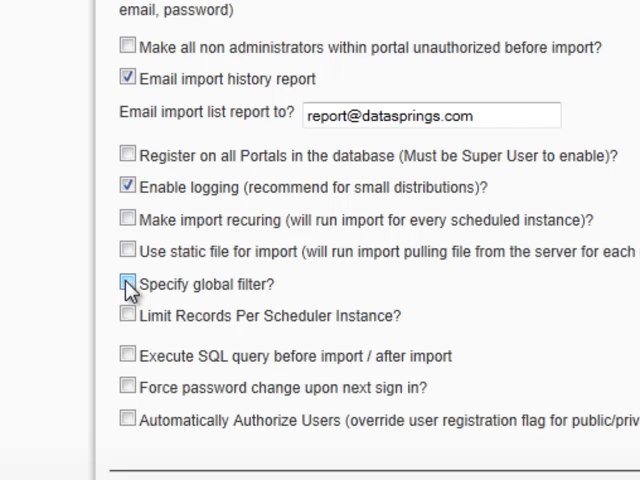
{"action": "left_click", "coordinate": [128, 284]}
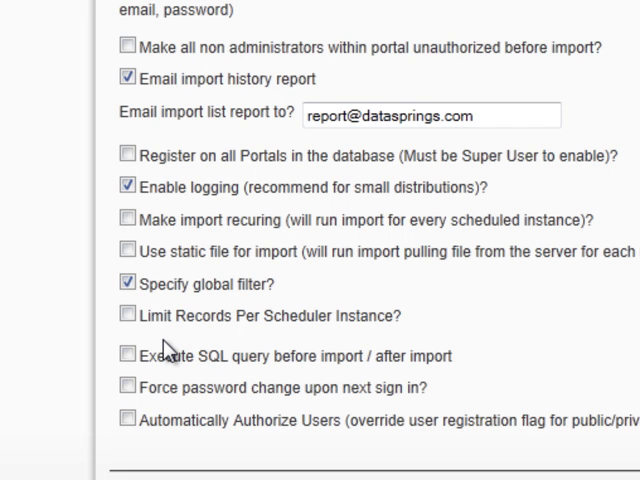
{"action": "mouse_move", "coordinate": [164, 350]}
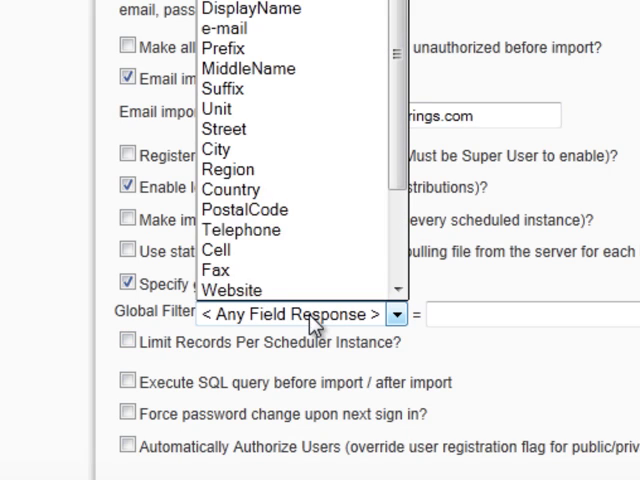
{"action": "left_click", "coordinate": [216, 148]}
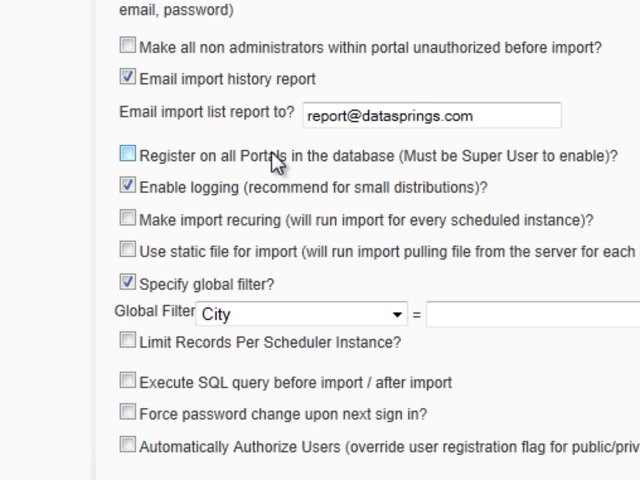
{"action": "left_click", "coordinate": [128, 284]}
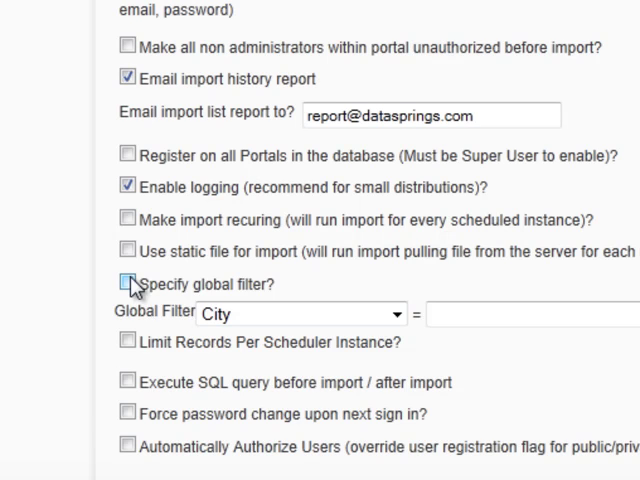
Try the static file and recurring import options, leaving both unchecked
{"action": "left_click", "coordinate": [128, 250]}
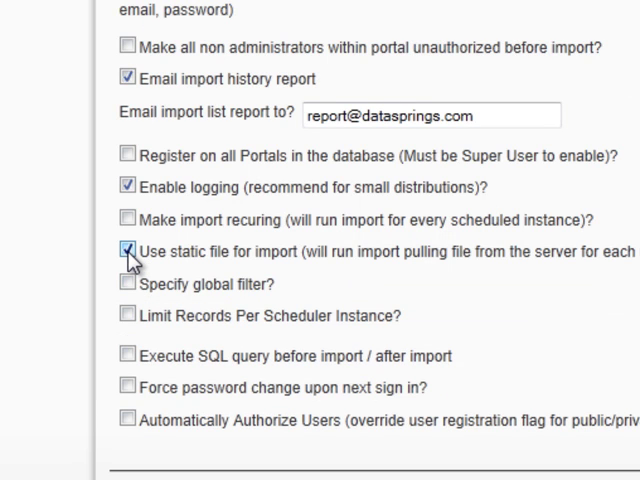
{"action": "mouse_move", "coordinate": [148, 280]}
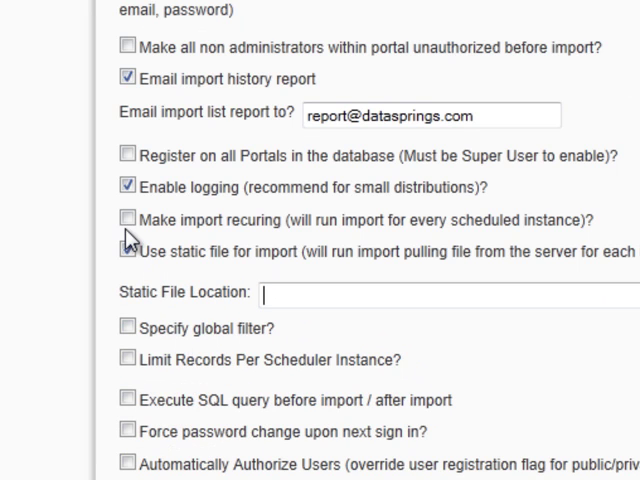
{"action": "left_click", "coordinate": [128, 220]}
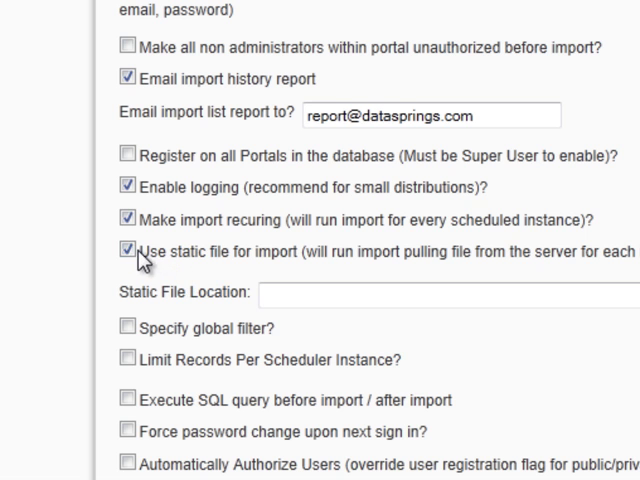
{"action": "left_click", "coordinate": [128, 252]}
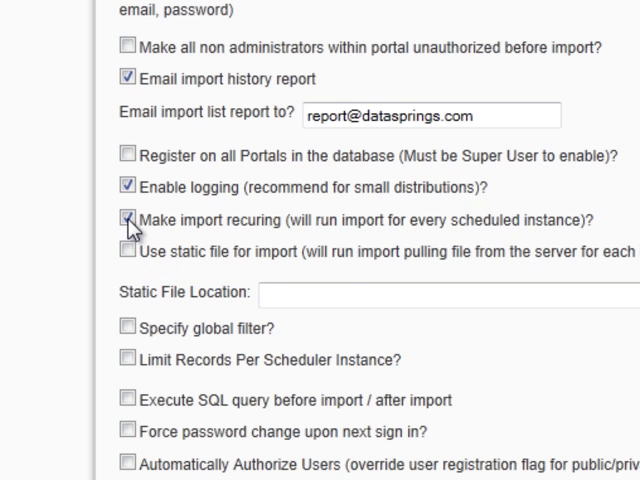
{"action": "left_click", "coordinate": [128, 220]}
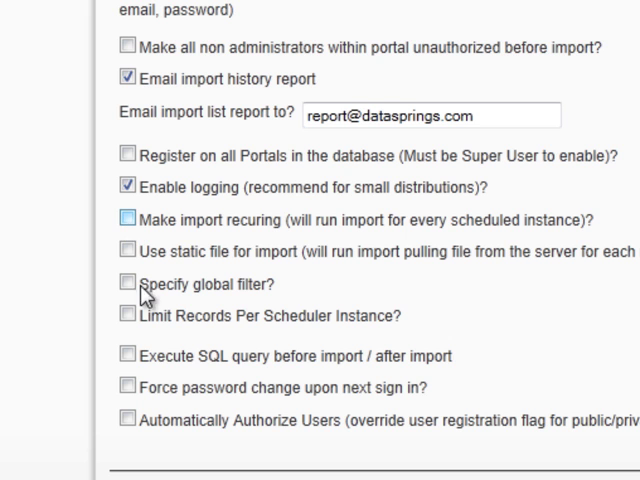
{"action": "left_click", "coordinate": [128, 214]}
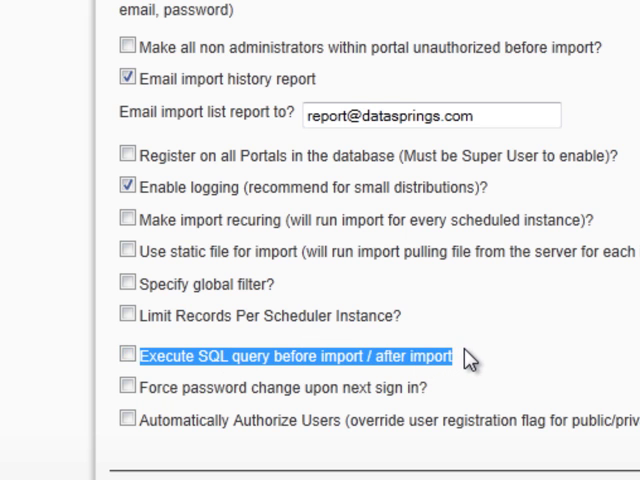
{"action": "mouse_move", "coordinate": [156, 412]}
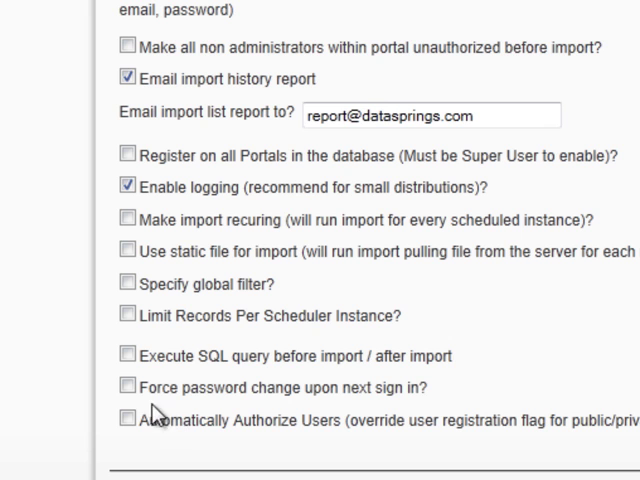
Enable Force password change upon next sign in and Automatically Authorize Users
{"action": "left_click", "coordinate": [128, 388]}
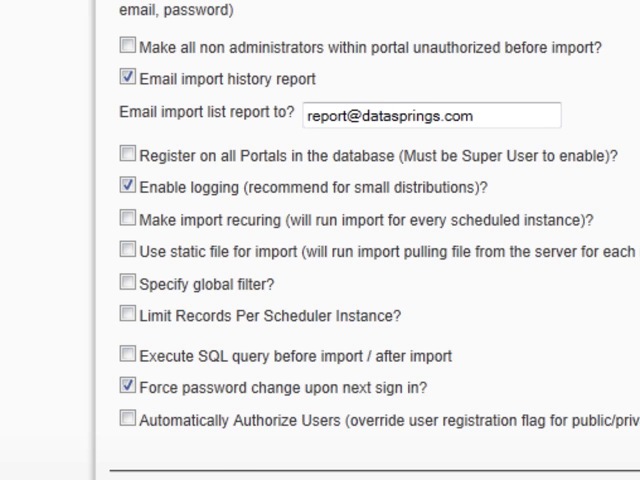
{"action": "left_click", "coordinate": [128, 420]}
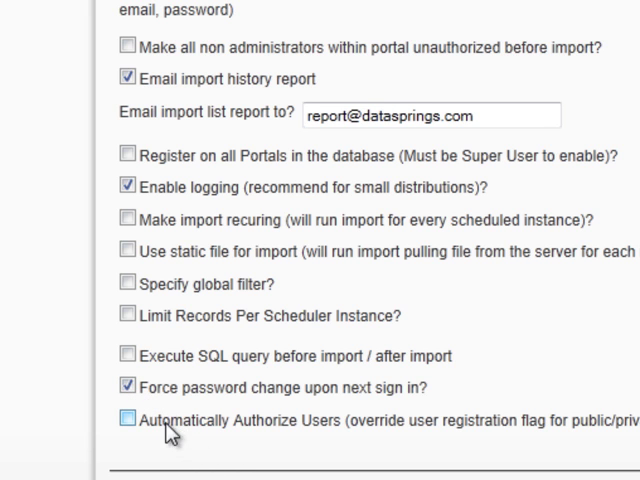
{"action": "left_click", "coordinate": [128, 418]}
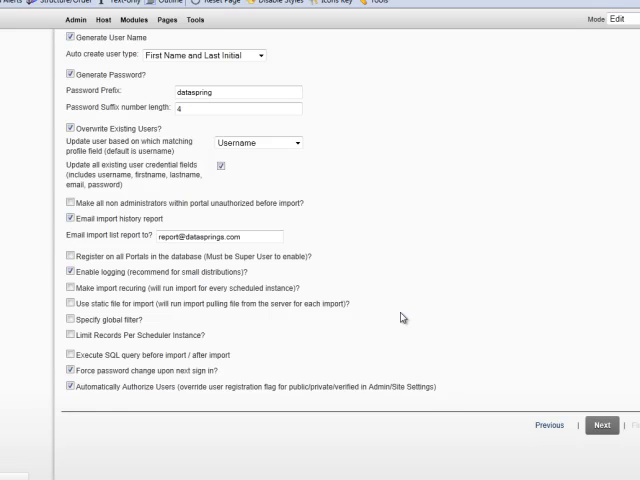
Move to Step 5 and review the Core Integration field mapping preview
{"action": "left_click", "coordinate": [600, 424]}
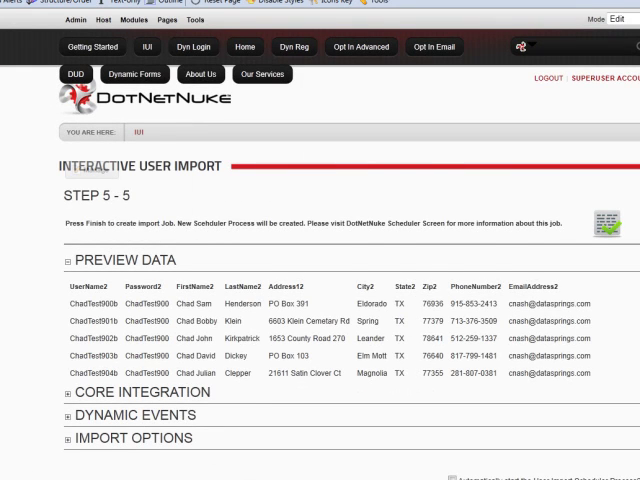
{"action": "scroll", "scroll_direction": "down", "scroll_amount": 3}
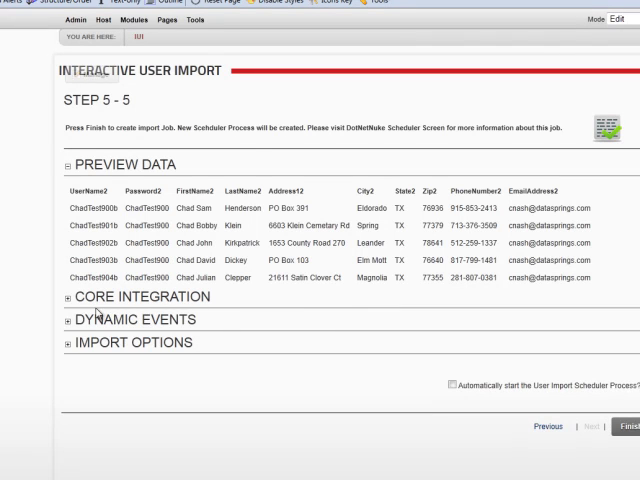
{"action": "left_click", "coordinate": [68, 296]}
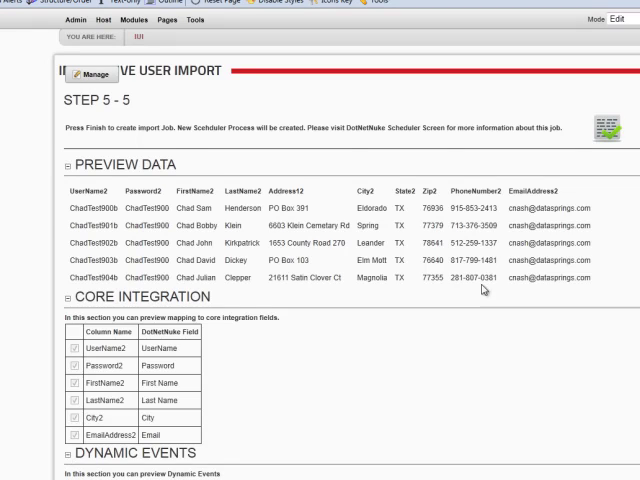
{"action": "scroll", "scroll_direction": "down", "scroll_amount": 3}
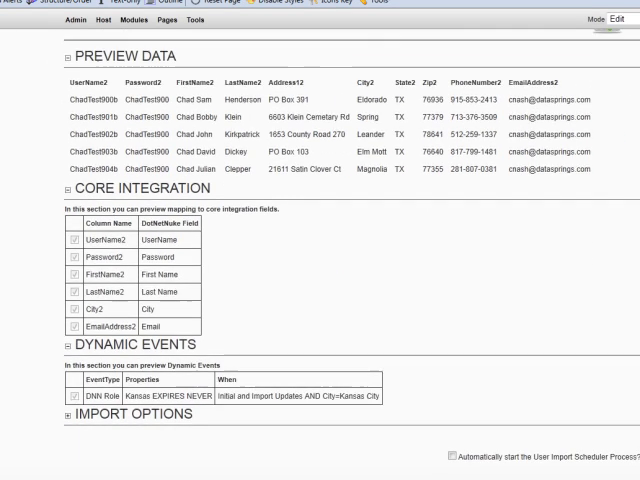
{"action": "scroll", "scroll_direction": "down", "scroll_amount": 3}
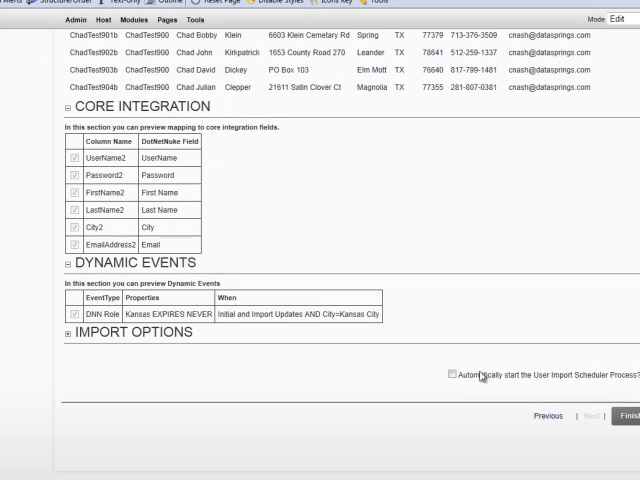
Set the User Import Scheduler Process to start automatically and finish saving the import definition
{"action": "left_click", "coordinate": [454, 376]}
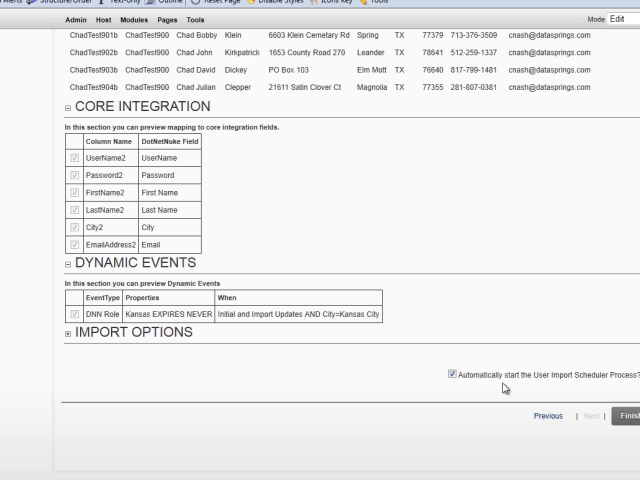
{"action": "mouse_move", "coordinate": [536, 244]}
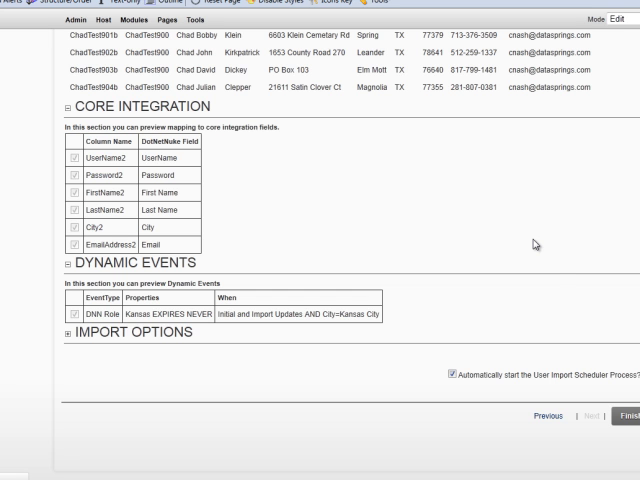
{"action": "left_click", "coordinate": [628, 416]}
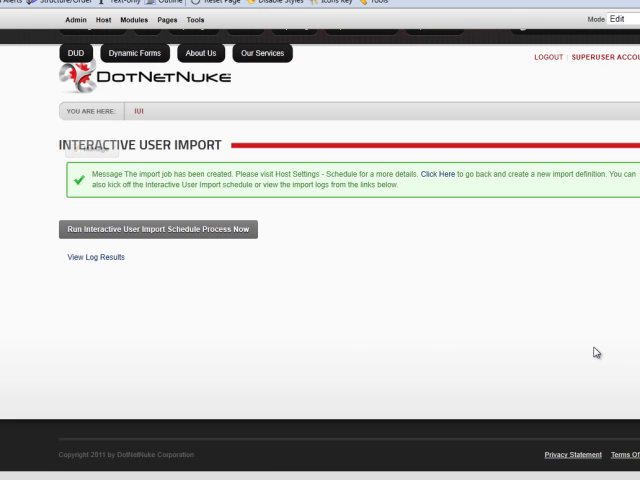